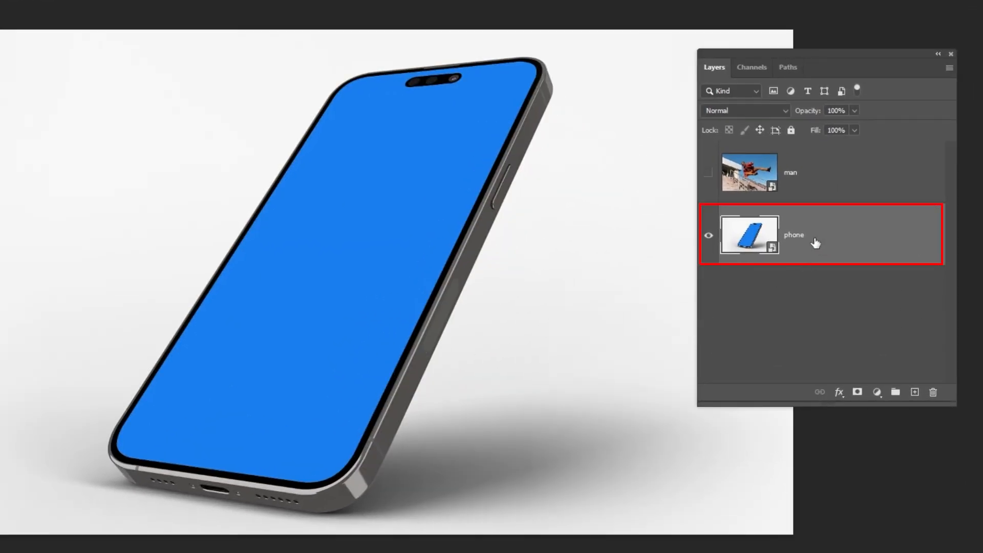
# - Select the phone layer and make the man jumping photo layer visible above it
pyautogui.click(815, 172)
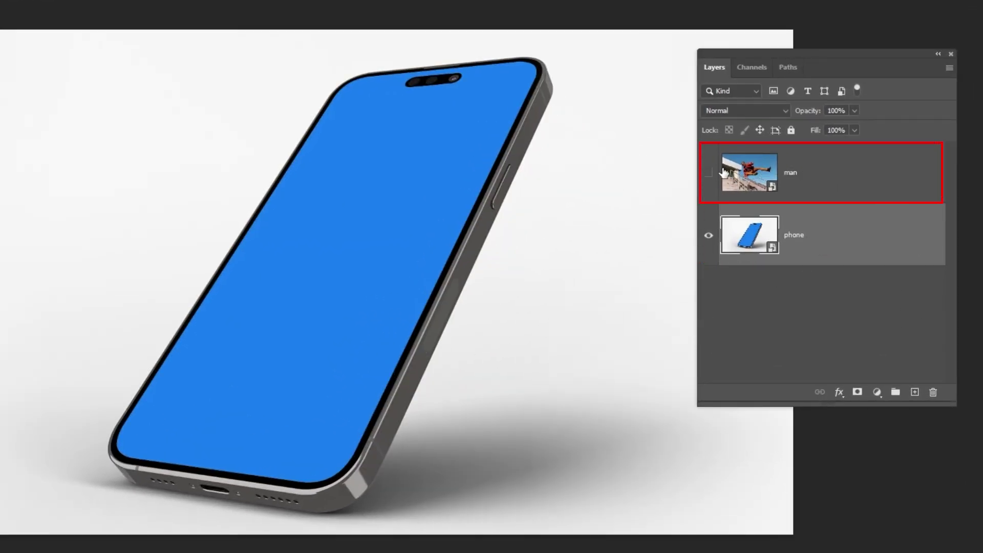
pyautogui.click(709, 172)
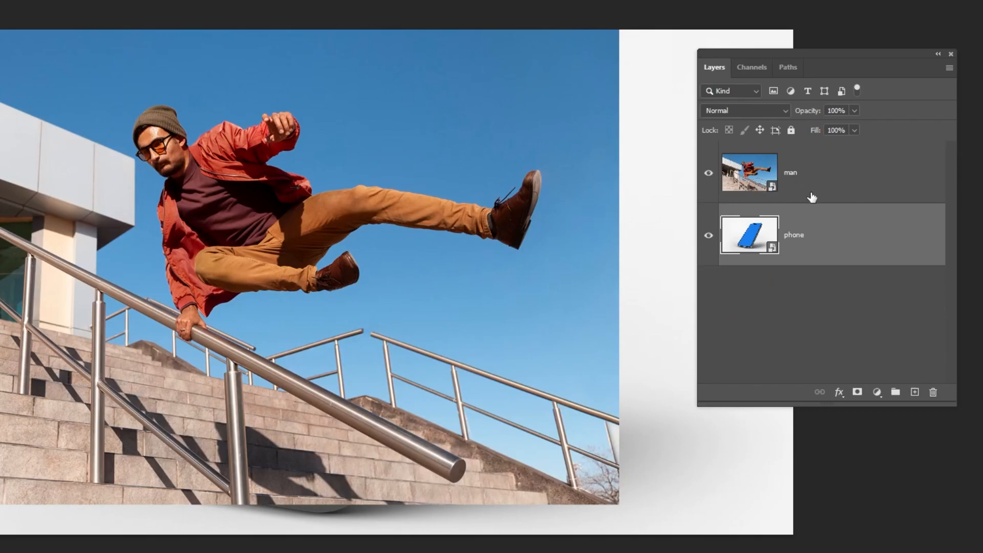
# - Select the 'man' photo layer so the next edits apply to it
pyautogui.click(854, 130)
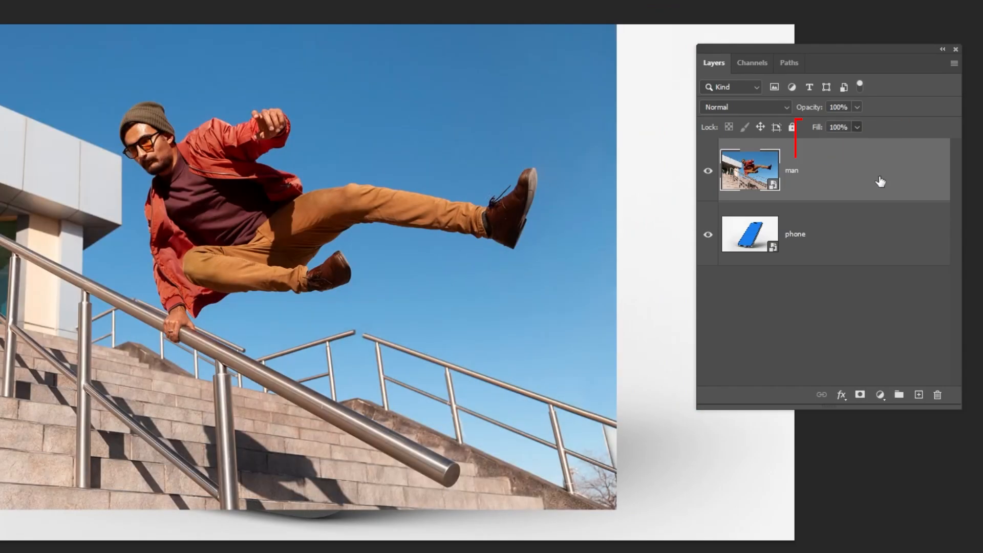
# - Duplicate the man layer with Ctrl+J and hide the original so only the phone shows
pyautogui.press('ctrl+j')
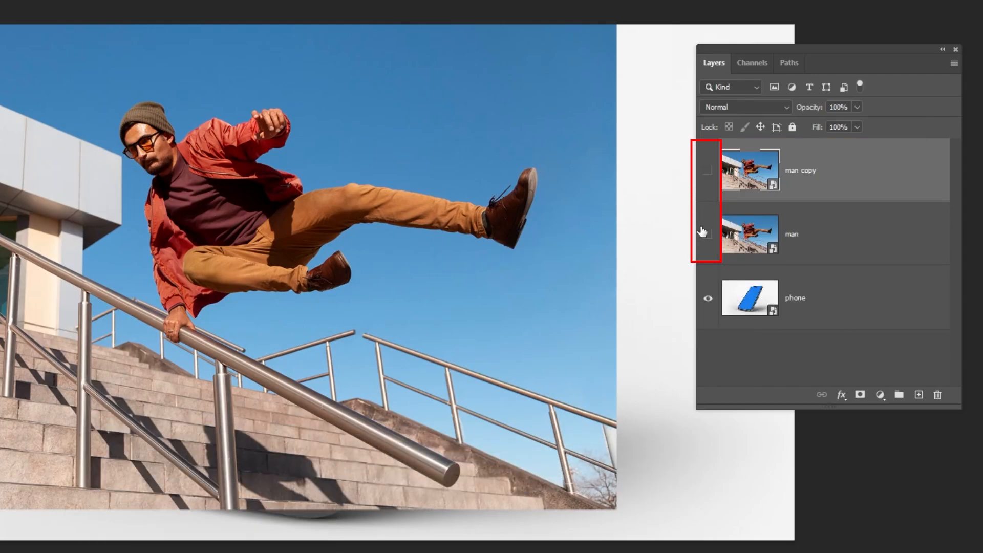
pyautogui.click(794, 297)
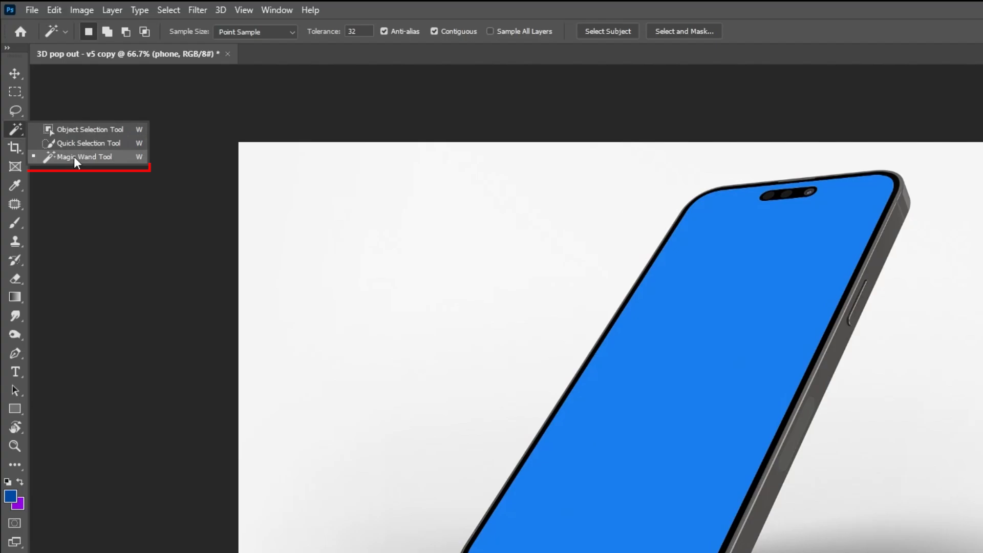
pyautogui.click(84, 155)
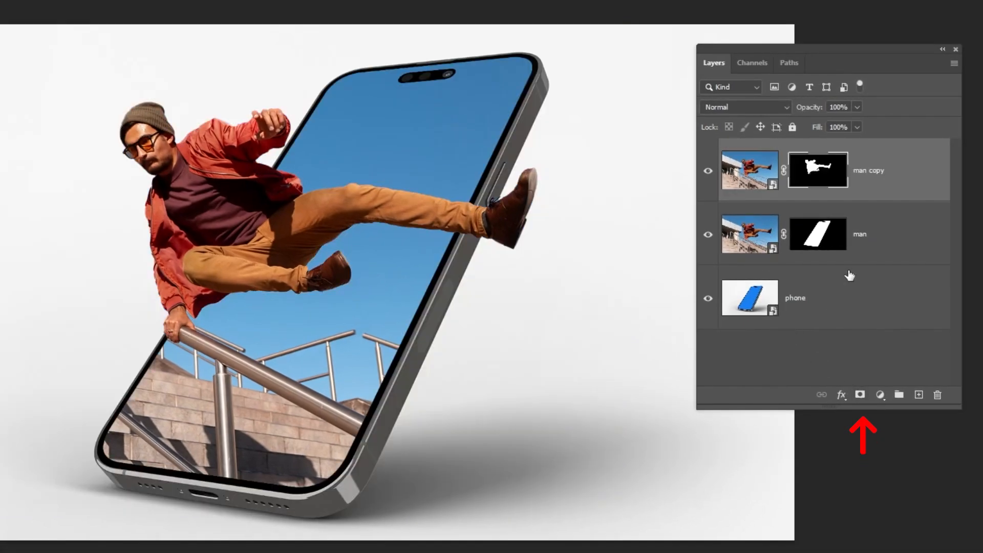
pyautogui.moveTo(696, 169)
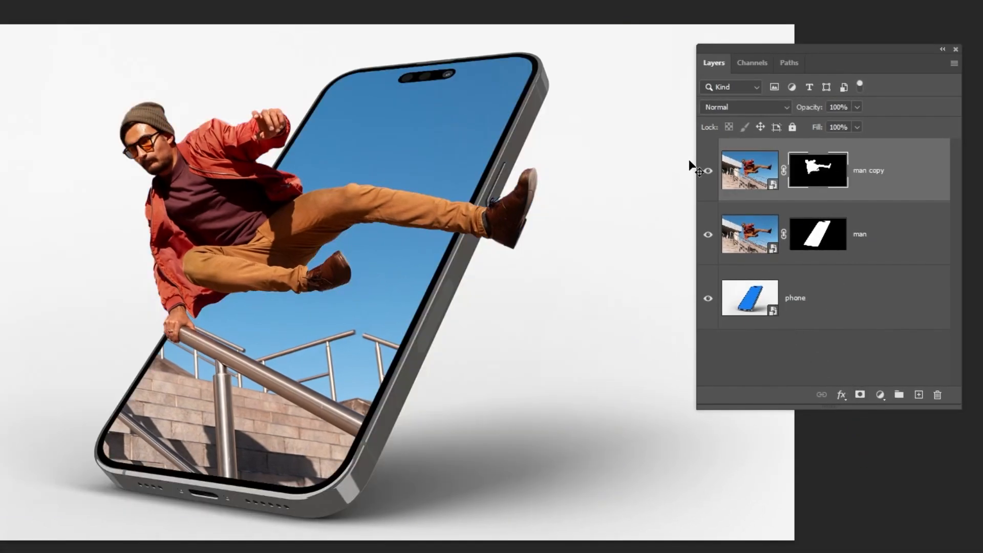